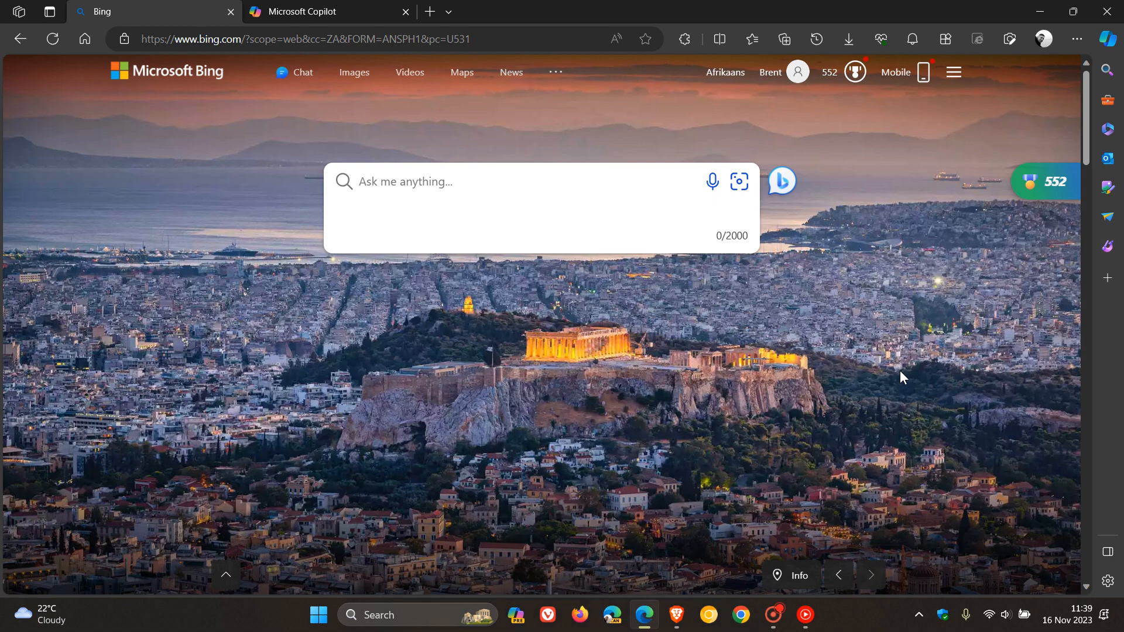
{"action": "mouse_move", "coordinate": [637, 442]}
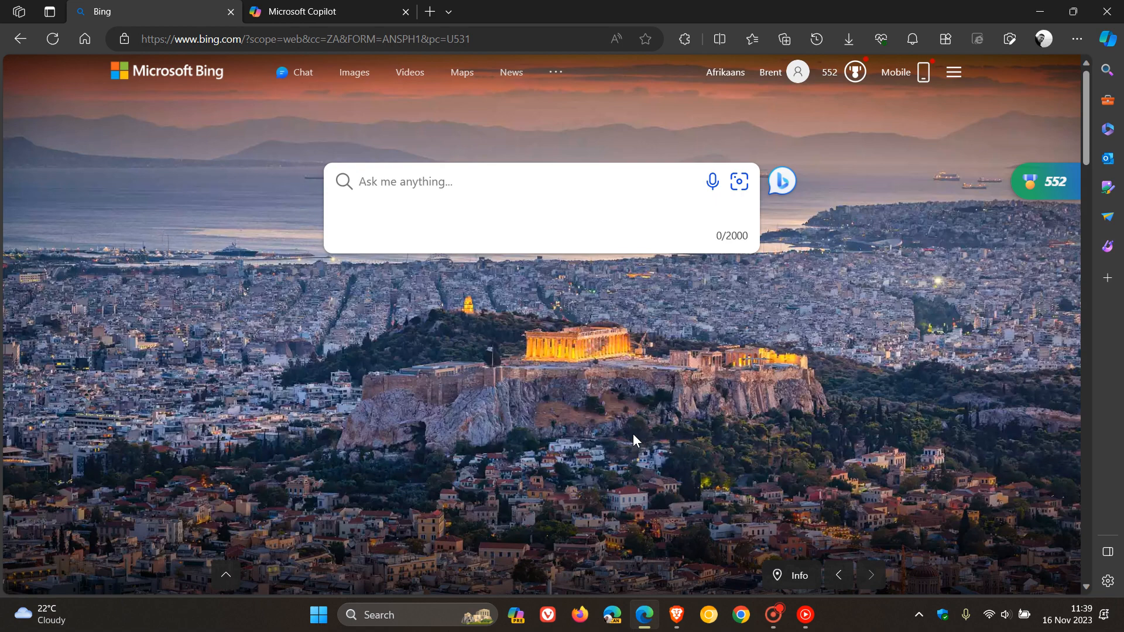
{"action": "mouse_move", "coordinate": [299, 85]}
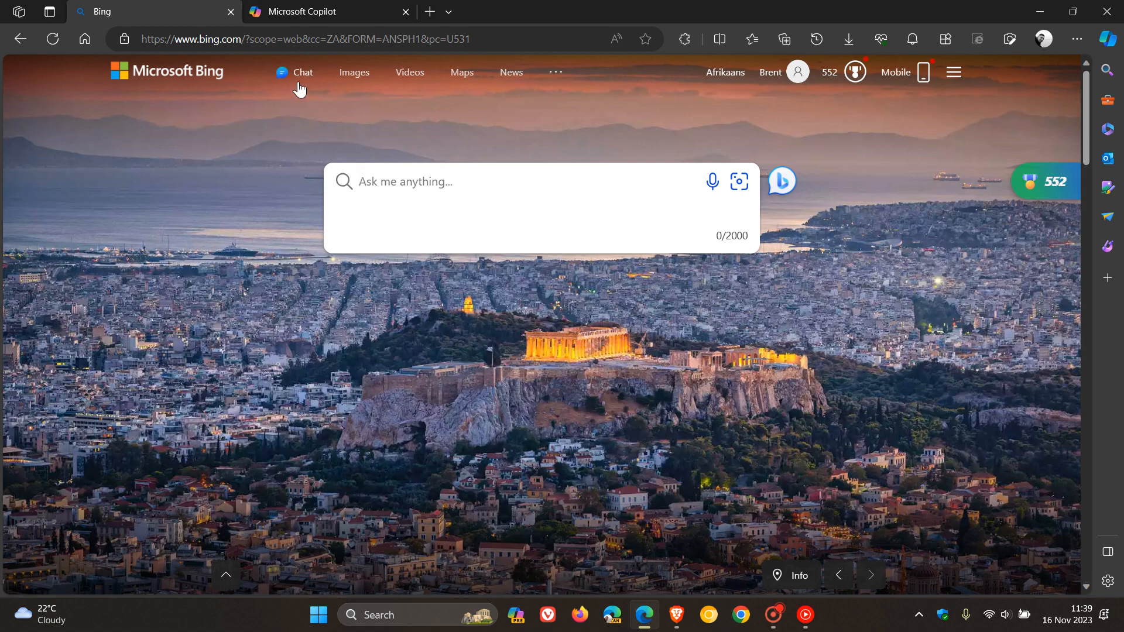
- Switch from Bing search to the Bing Chat page with GPT-4 in Creative style
{"action": "left_click", "coordinate": [302, 72]}
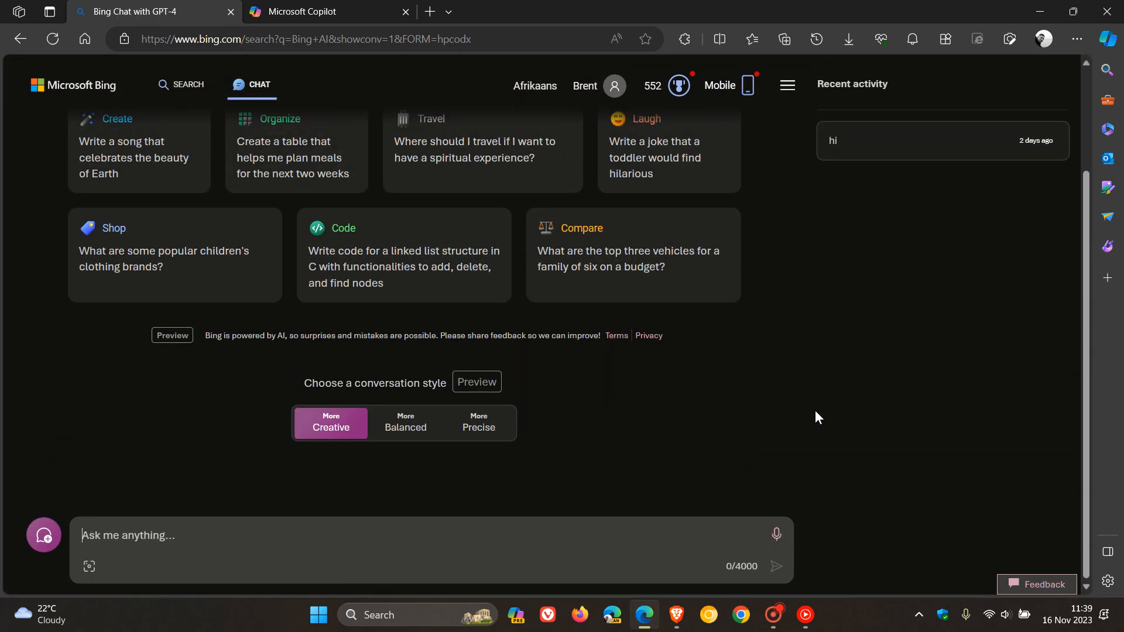
{"action": "mouse_move", "coordinate": [819, 420]}
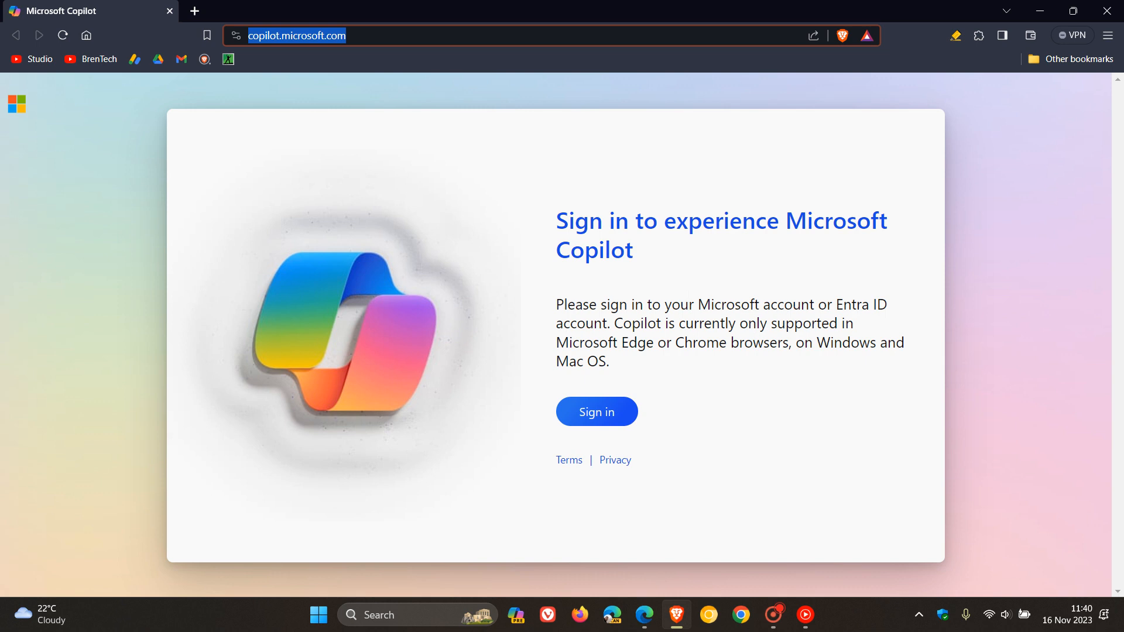
{"action": "mouse_move", "coordinate": [639, 275]}
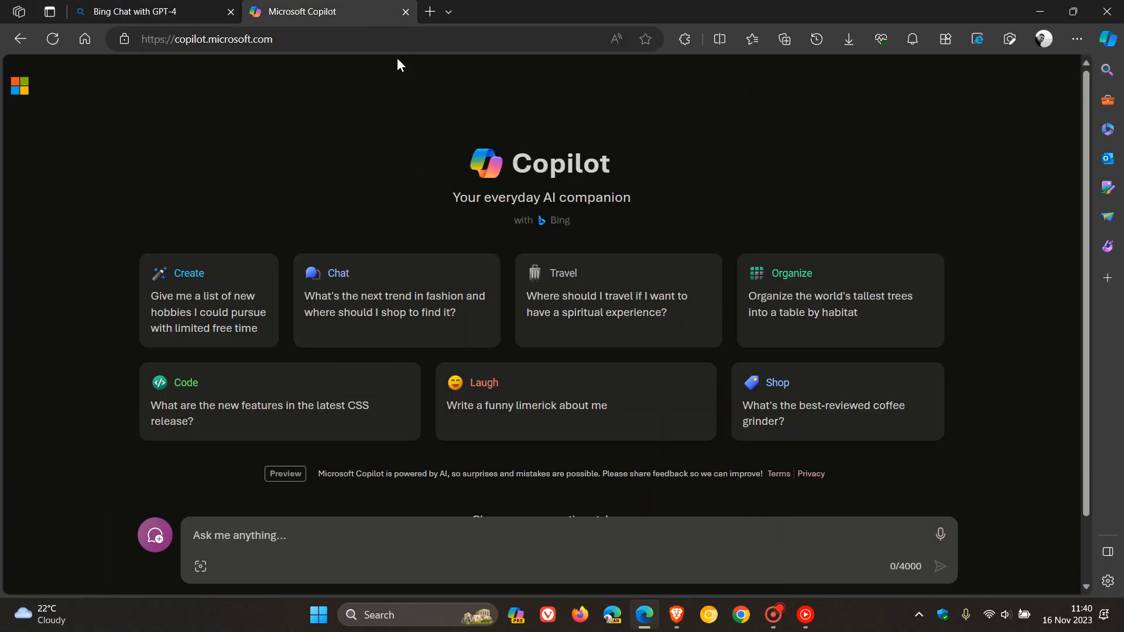
{"action": "mouse_move", "coordinate": [903, 191]}
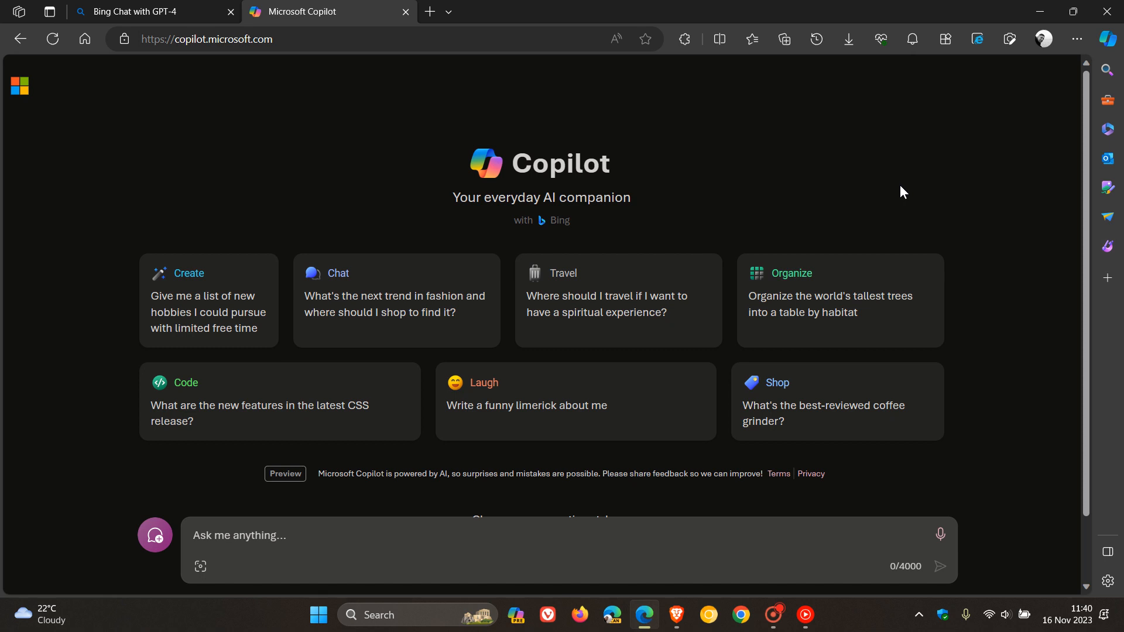
{"action": "mouse_move", "coordinate": [990, 160]}
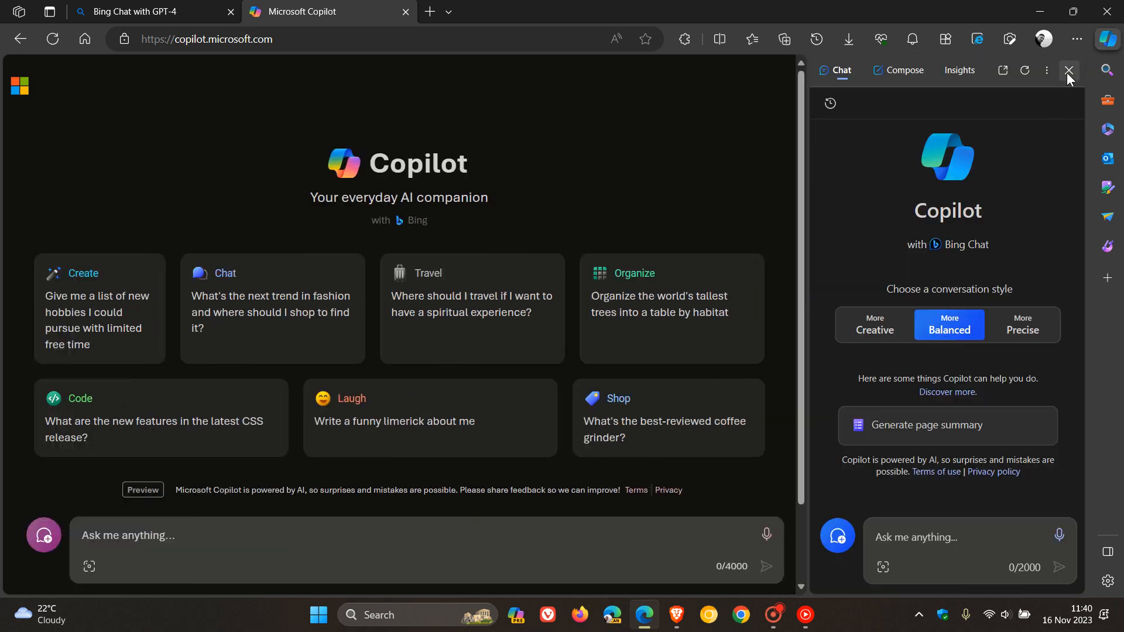
- Close the Edge sidebar's Copilot chat panel, leaving the Windows Copilot pane beside the page
{"action": "left_click", "coordinate": [1067, 70]}
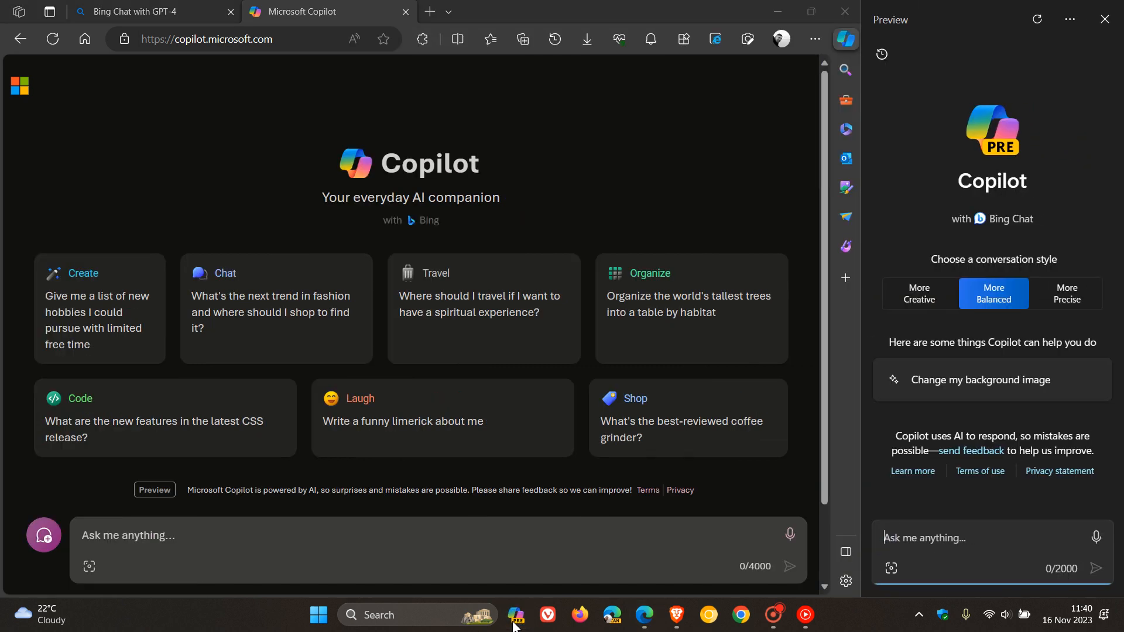
{"action": "mouse_move", "coordinate": [911, 209]}
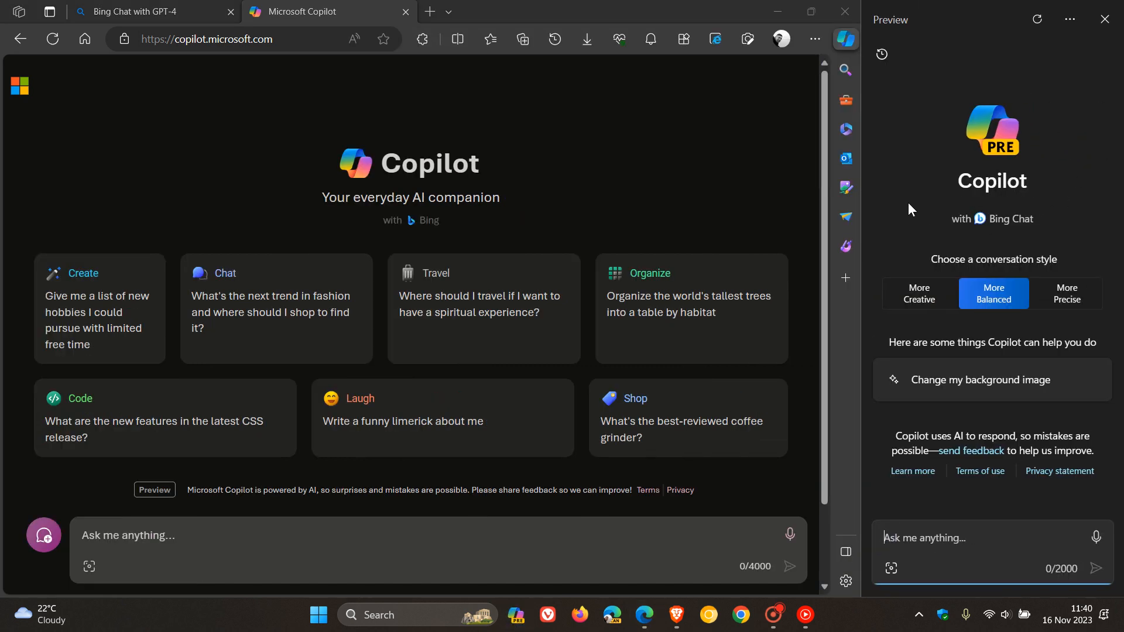
{"action": "mouse_move", "coordinate": [1043, 146]}
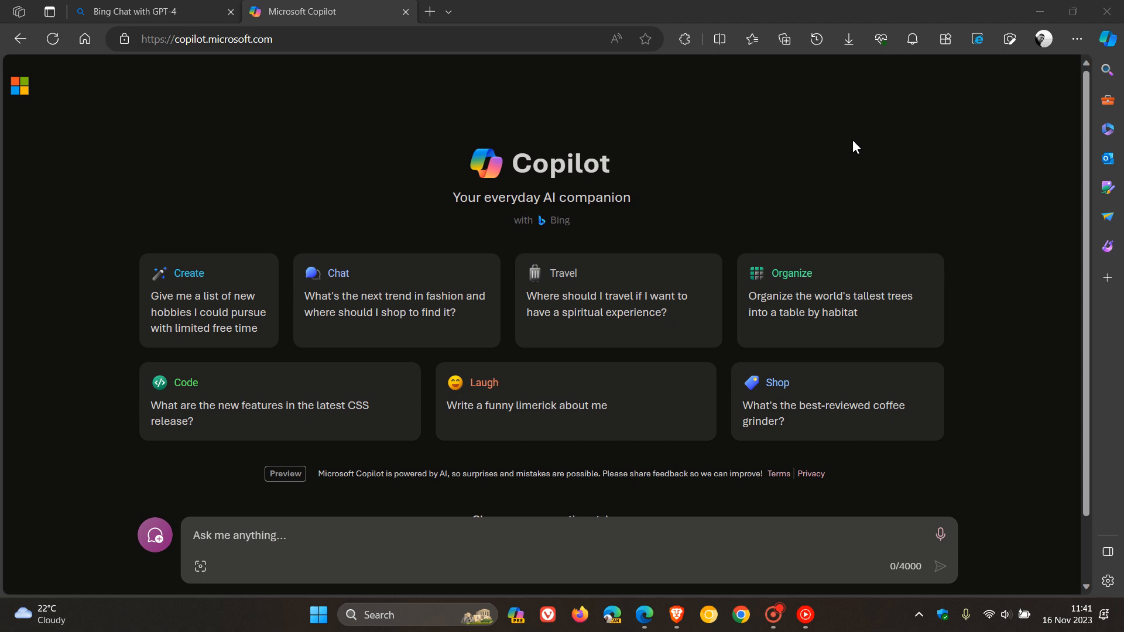
{"action": "mouse_move", "coordinate": [770, 165]}
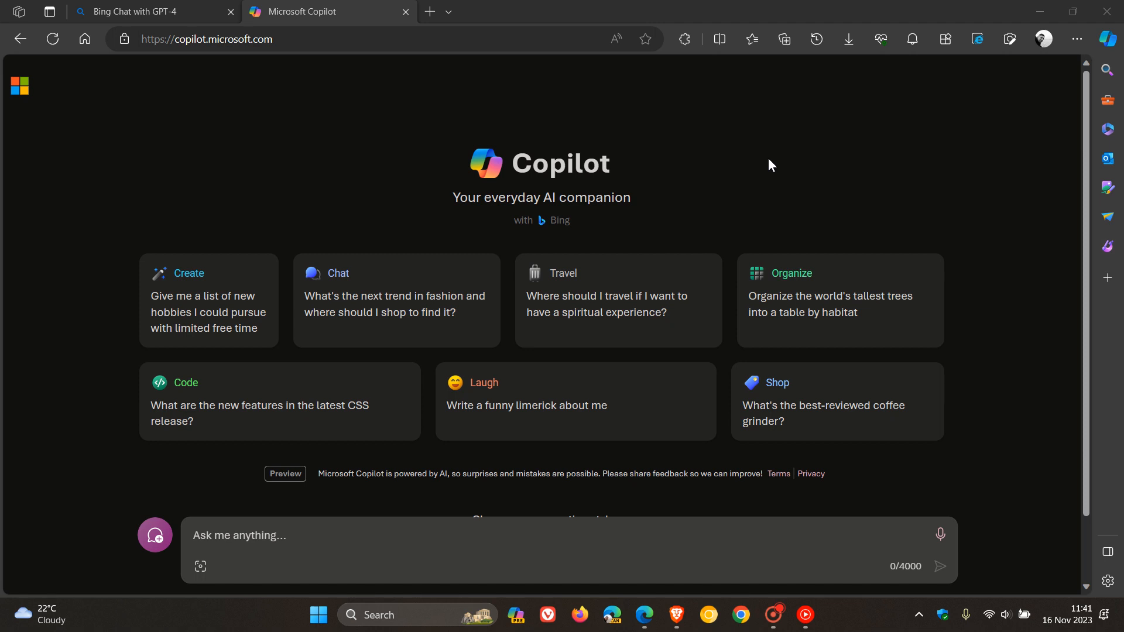
{"action": "mouse_move", "coordinate": [781, 164]}
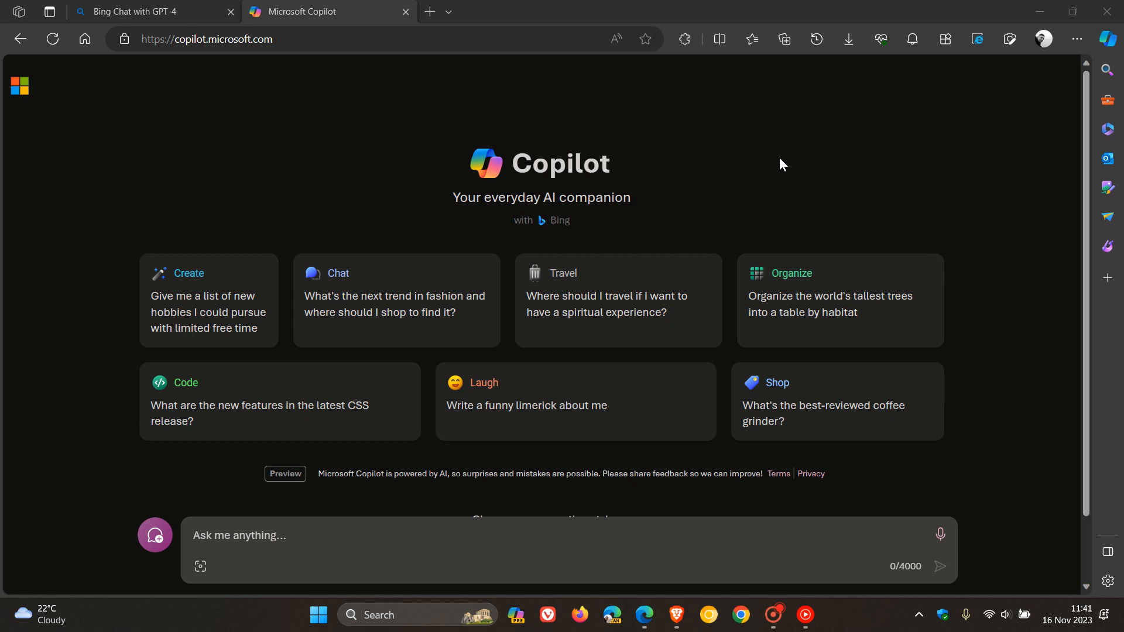
{"action": "left_click", "coordinate": [142, 12]}
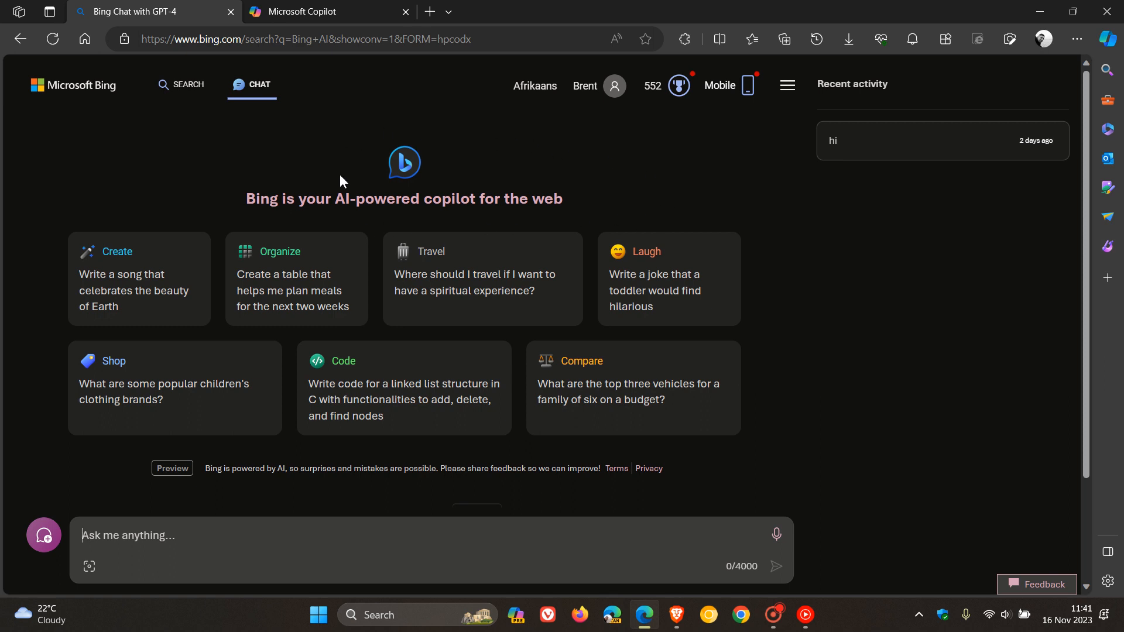
{"action": "left_click", "coordinate": [326, 12]}
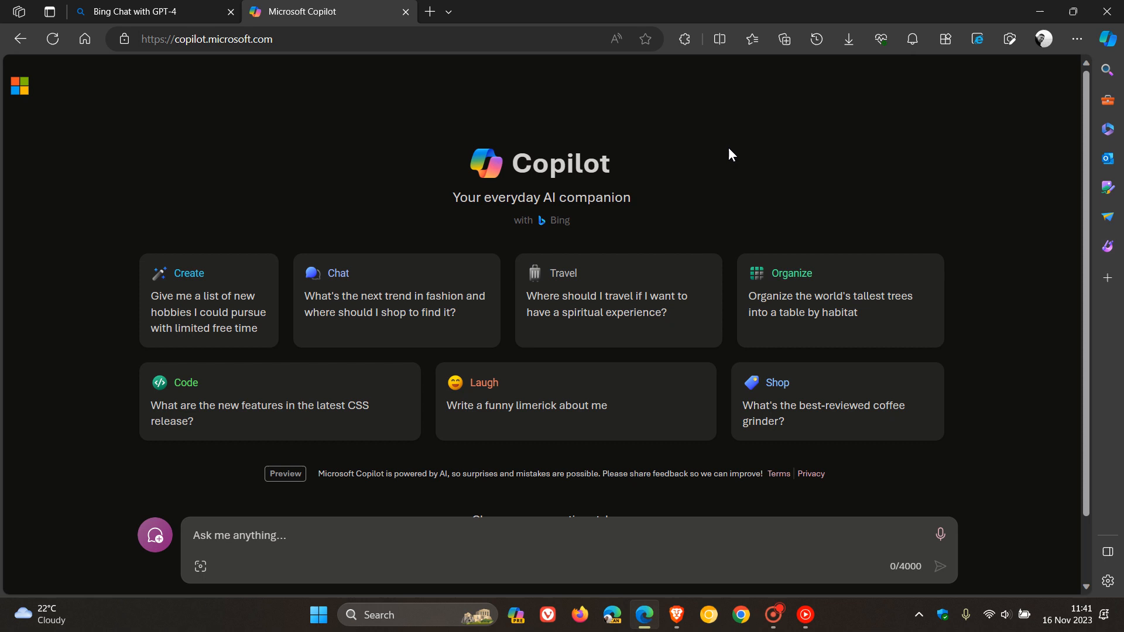
- Scroll down the Copilot page toward the conversation-style choices below the prompt
{"action": "scroll", "scroll_direction": "down", "scroll_amount": 3}
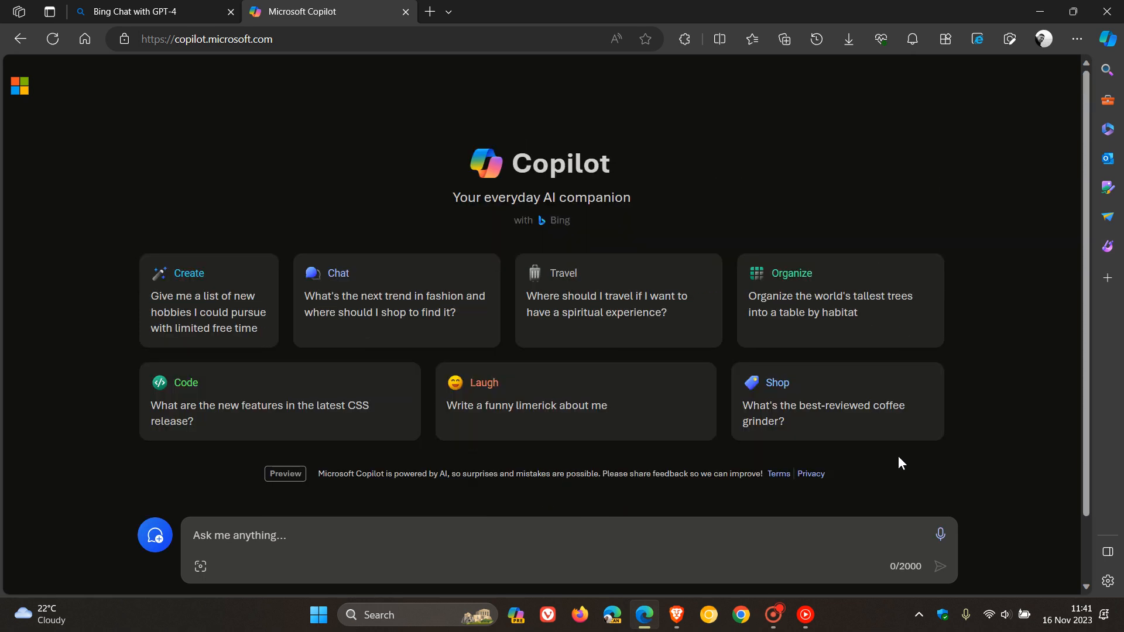
{"action": "mouse_move", "coordinate": [838, 169]}
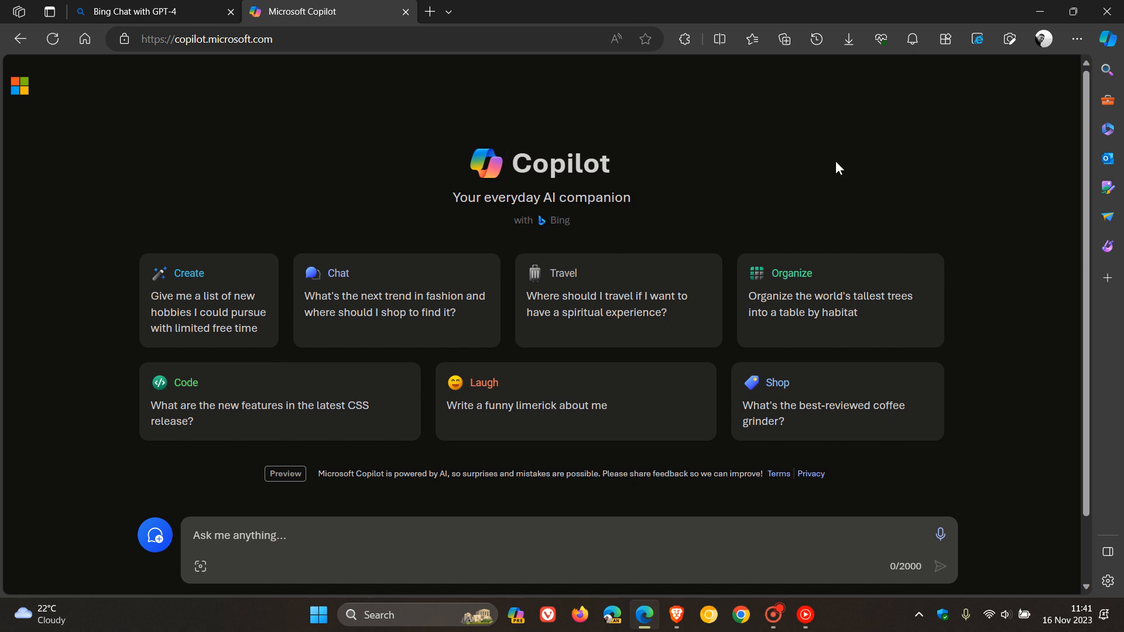
{"action": "mouse_move", "coordinate": [729, 158]}
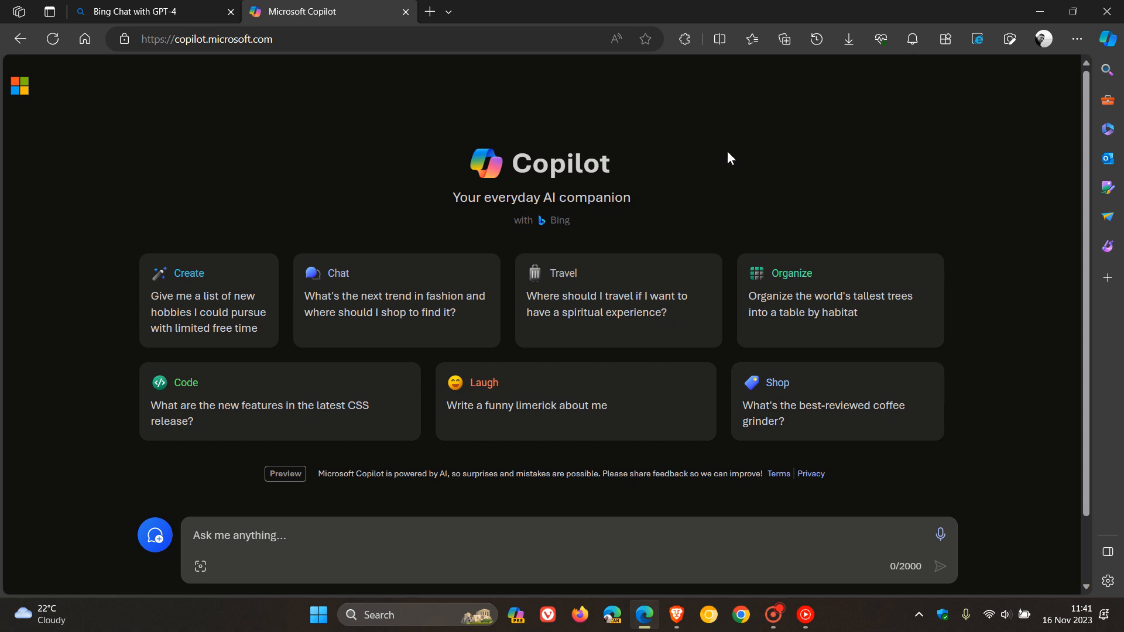
{"action": "mouse_move", "coordinate": [740, 163]}
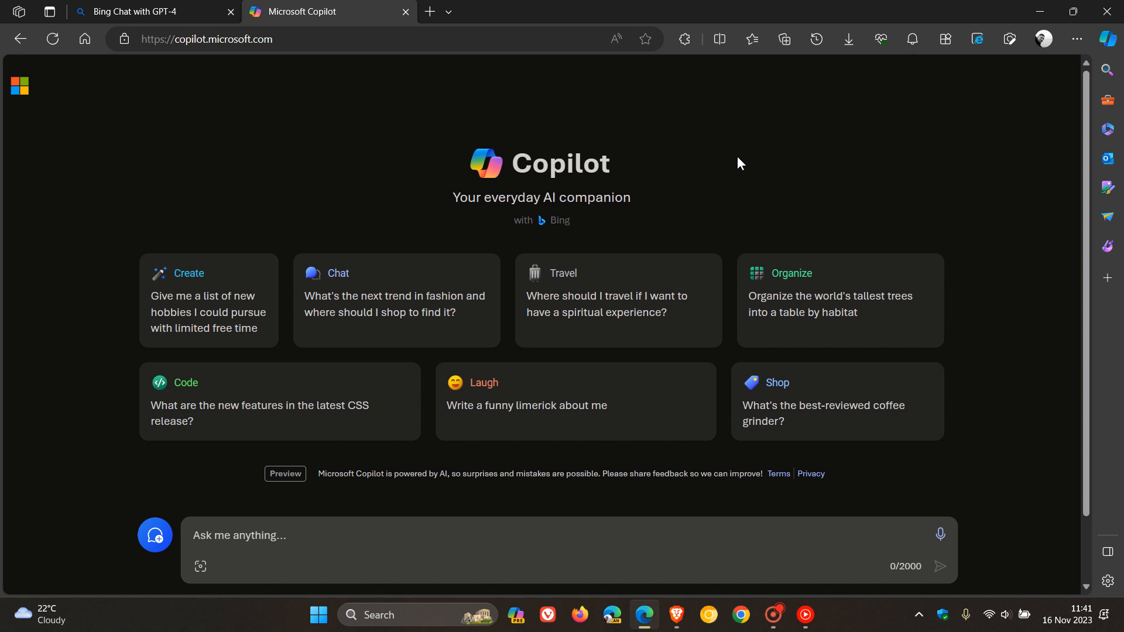
{"action": "mouse_move", "coordinate": [779, 157]}
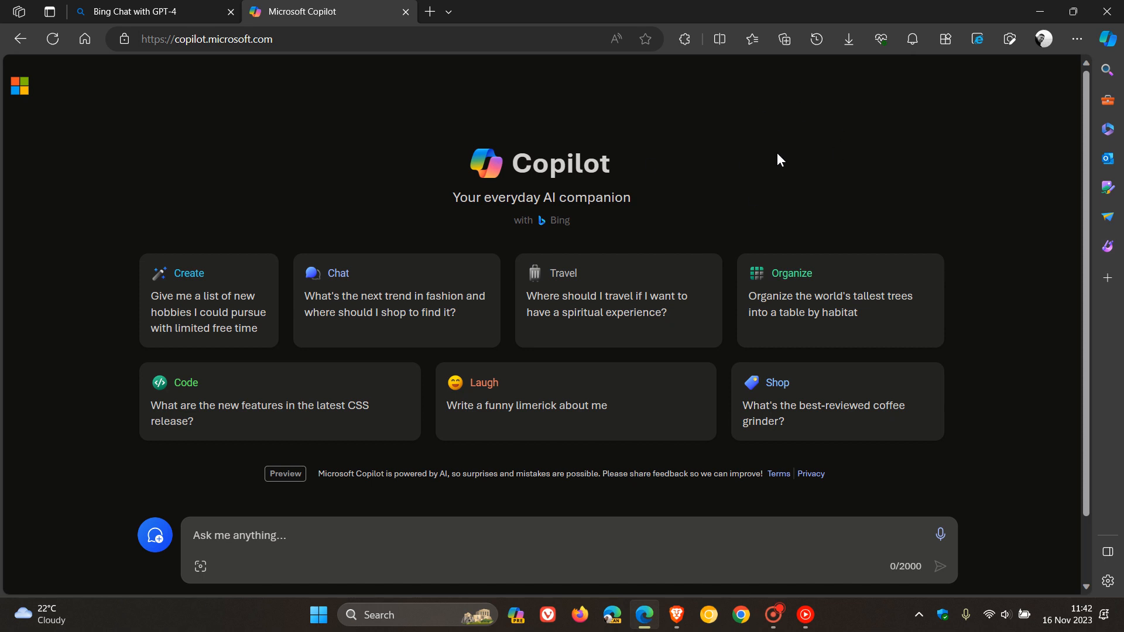